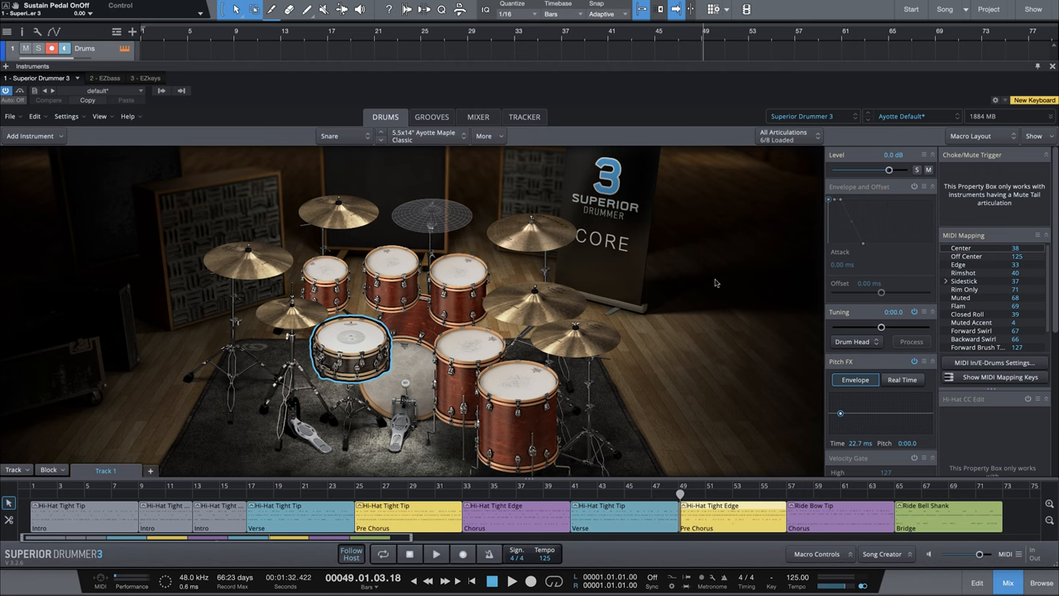
mouse_move(721, 284)
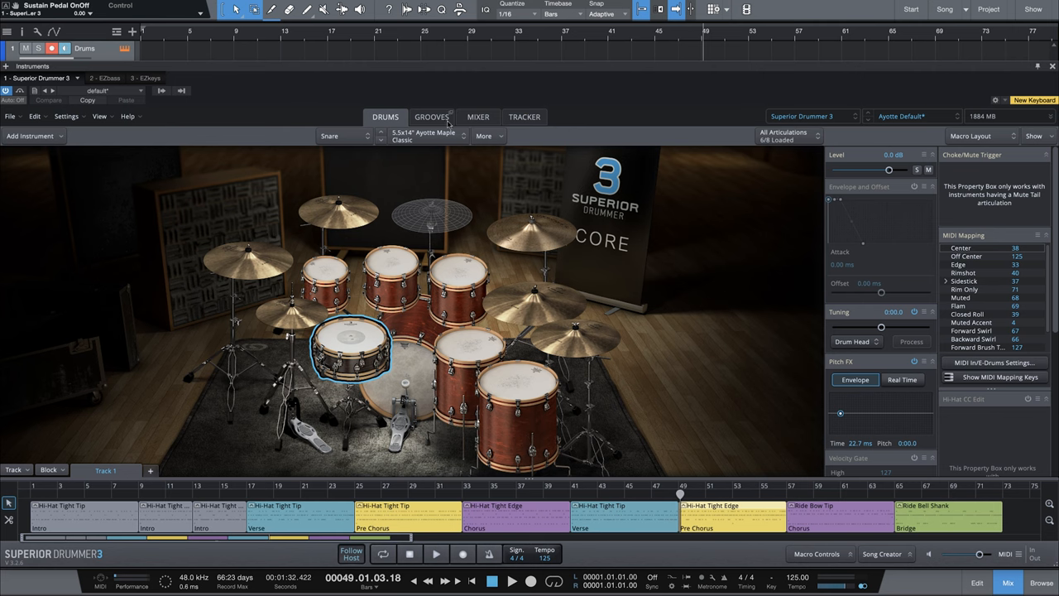
Add Fills 01 from the In the Flow 140 BPM fills to the song's intro
click(431, 116)
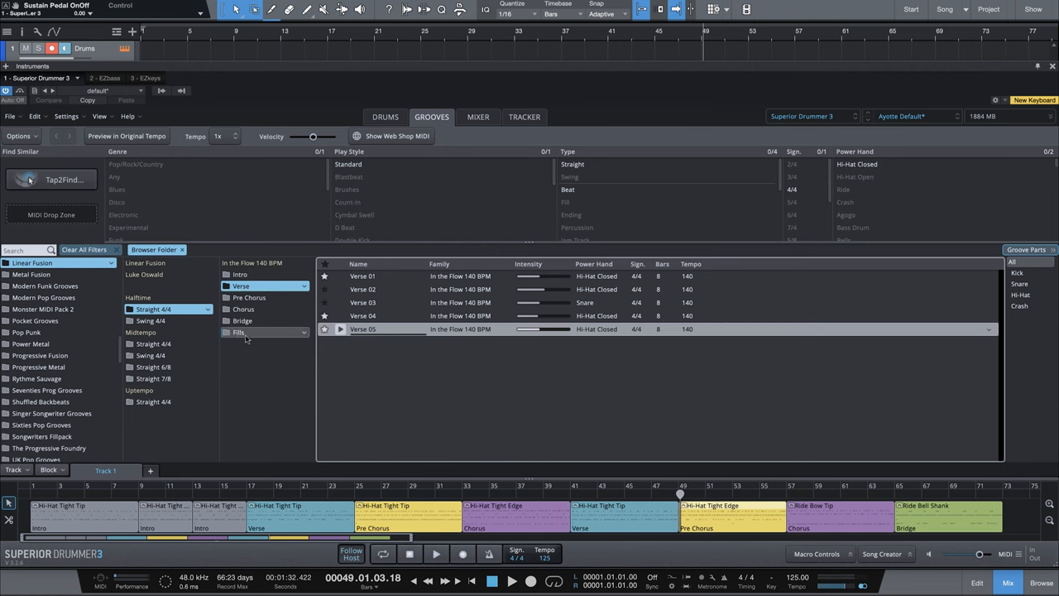
click(239, 332)
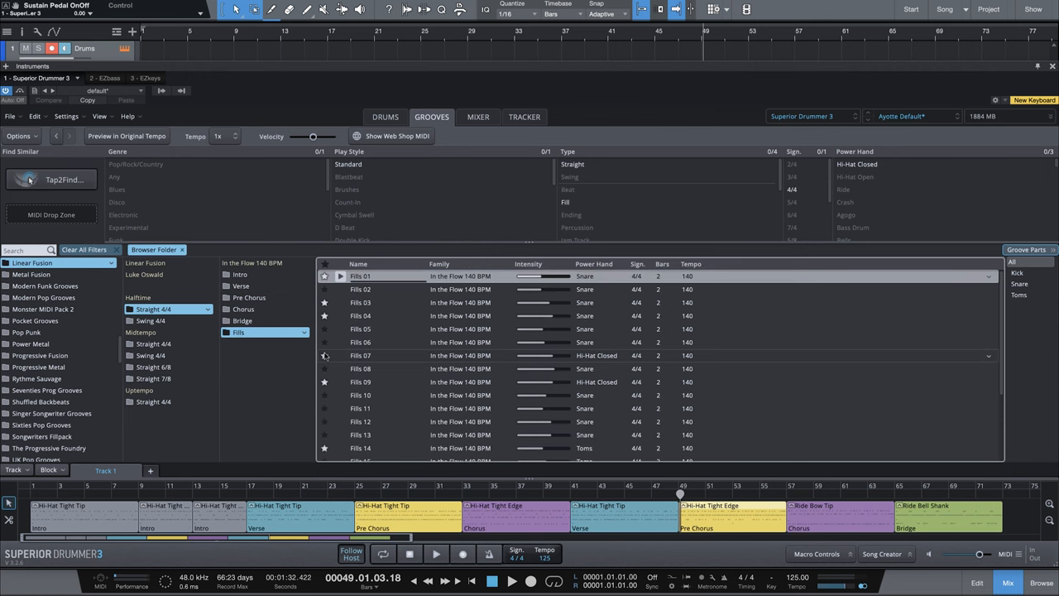
click(360, 276)
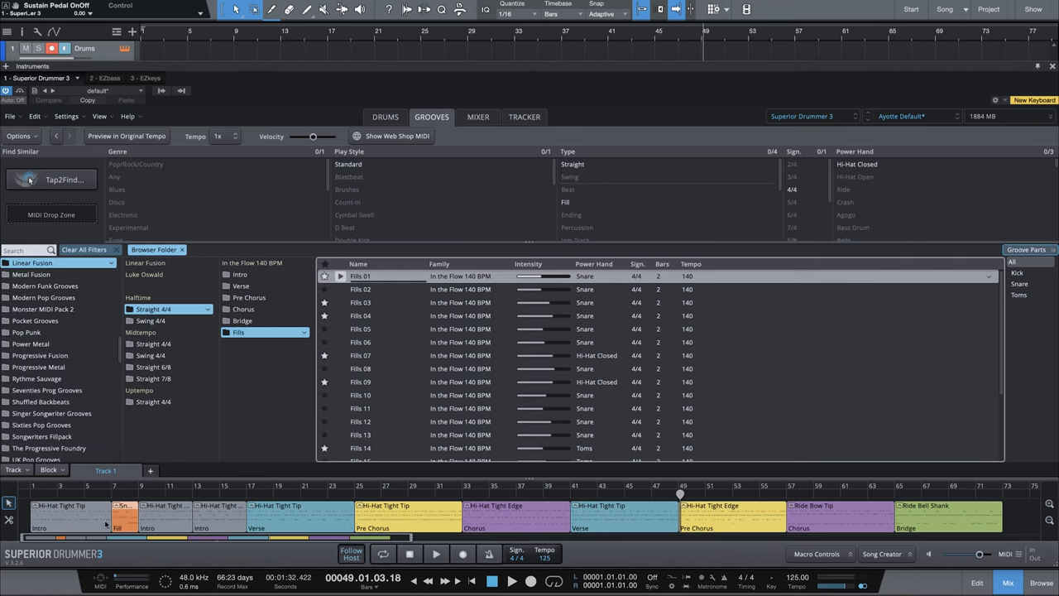
mouse_move(124, 527)
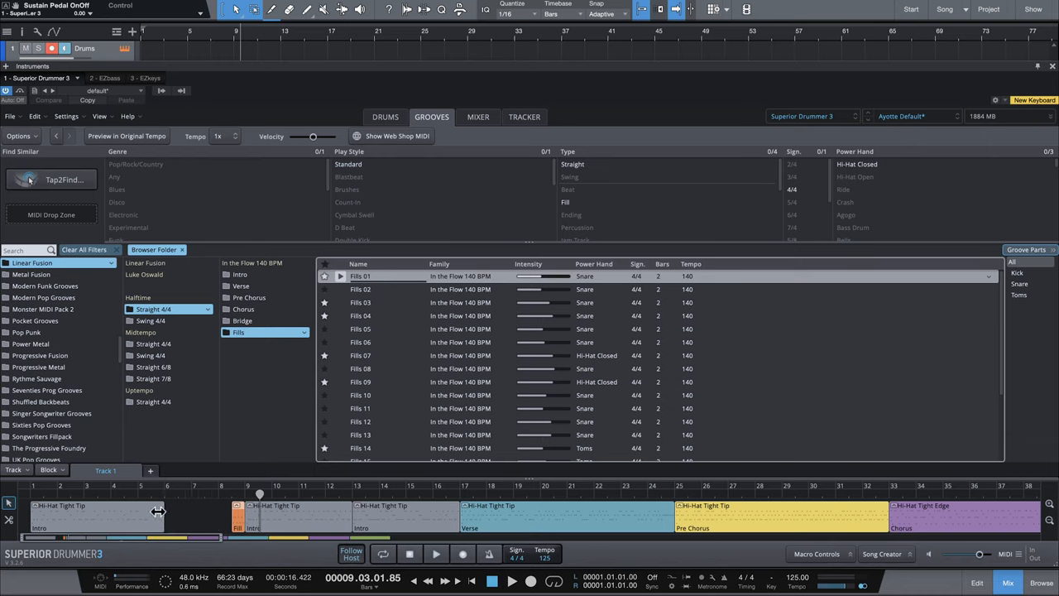
mouse_move(196, 513)
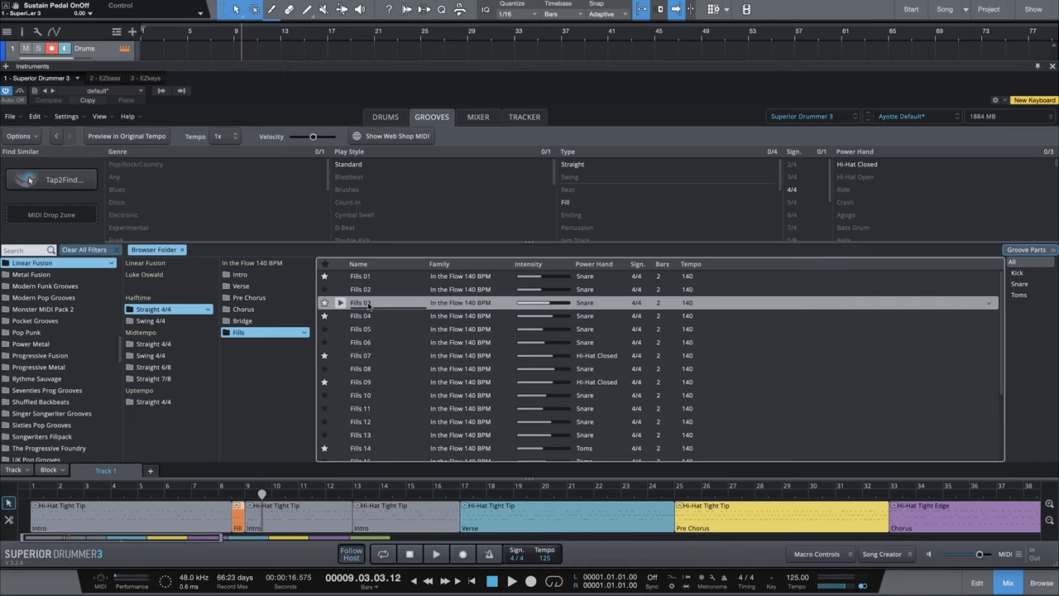
mouse_move(340, 305)
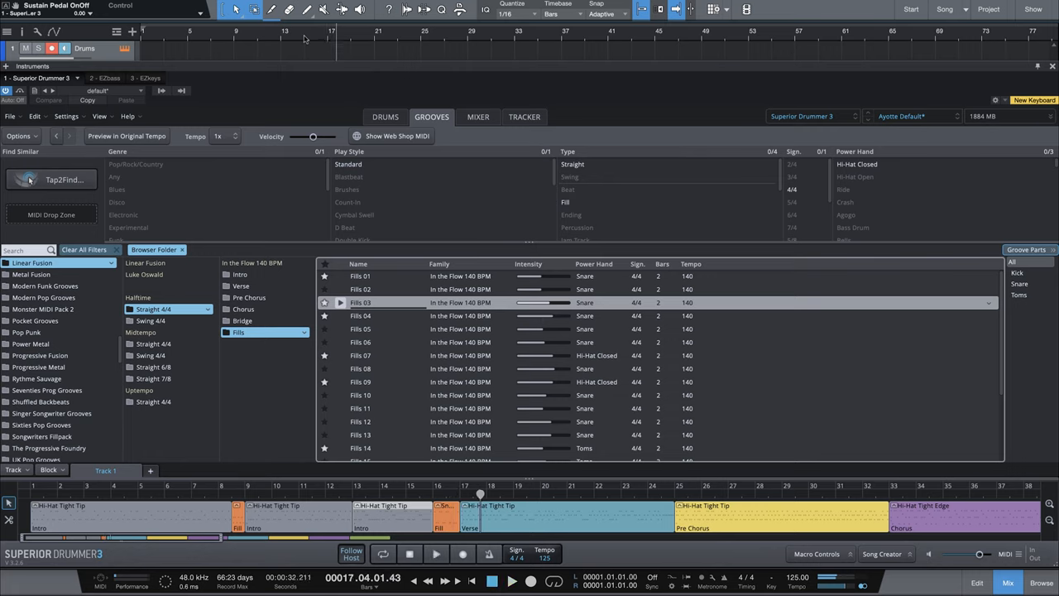
Select a fill groove such as Fills 07 for the end of the Verse
click(360, 315)
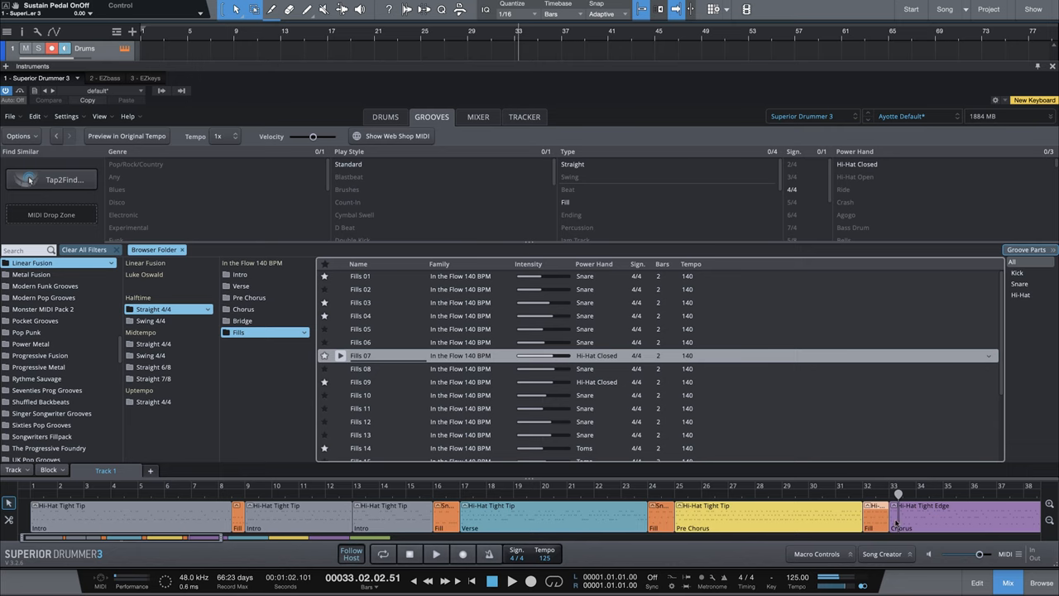
mouse_move(916, 517)
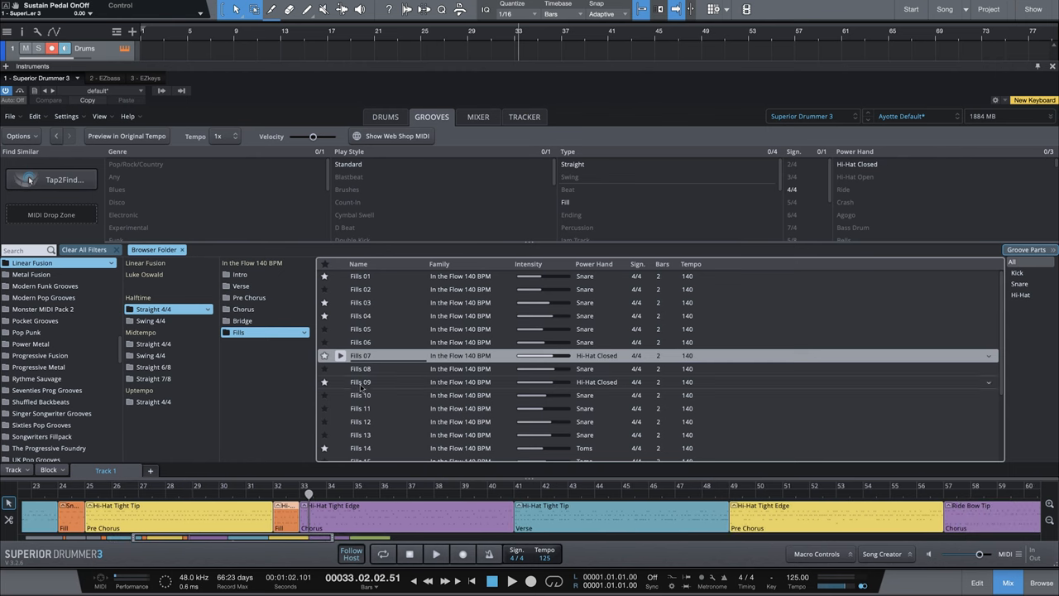
Place Fills 09 at bar 40 ending the Chorus and play back around it
click(360, 381)
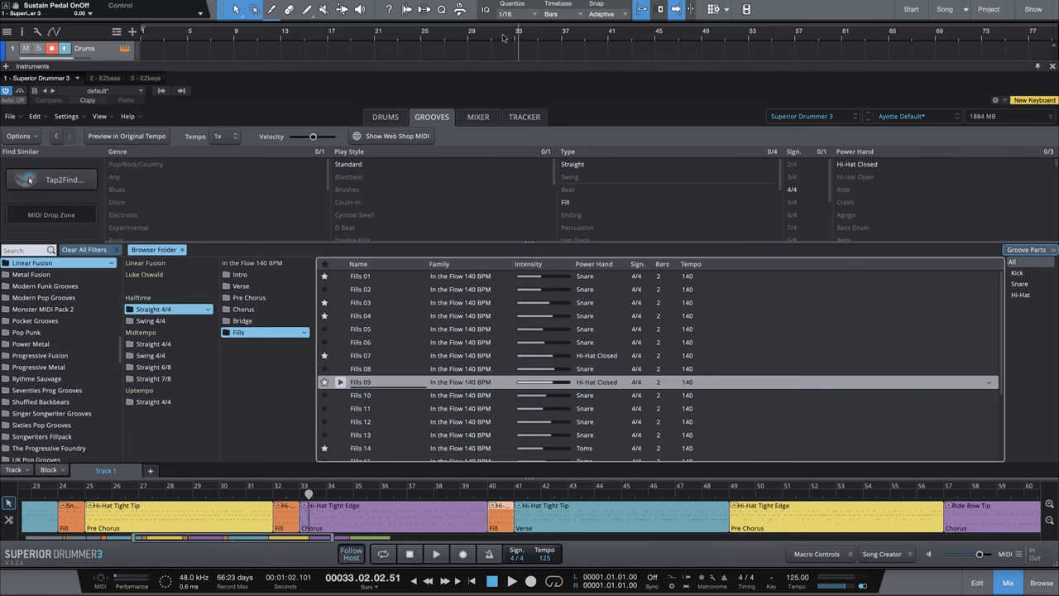
click(436, 554)
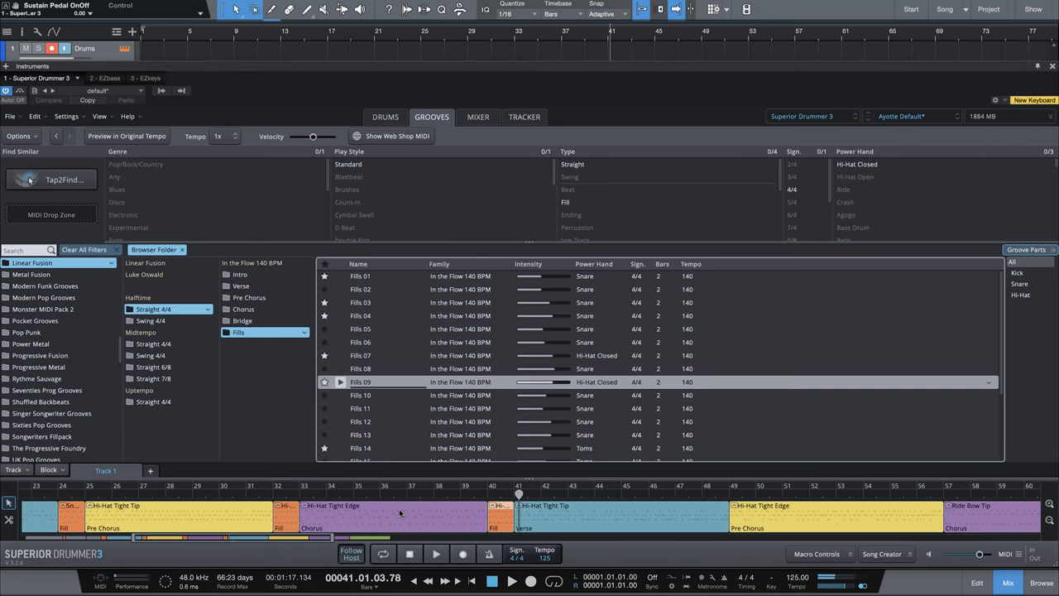
mouse_move(498, 526)
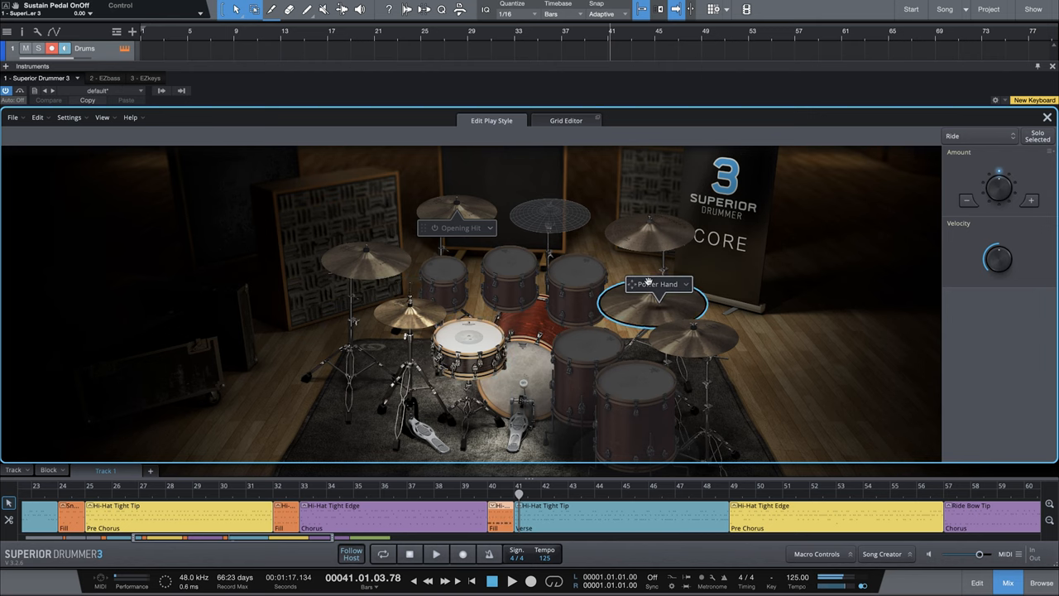
Show the ride articulation choices, such as Bow Tip, for the fill's power hand
click(683, 283)
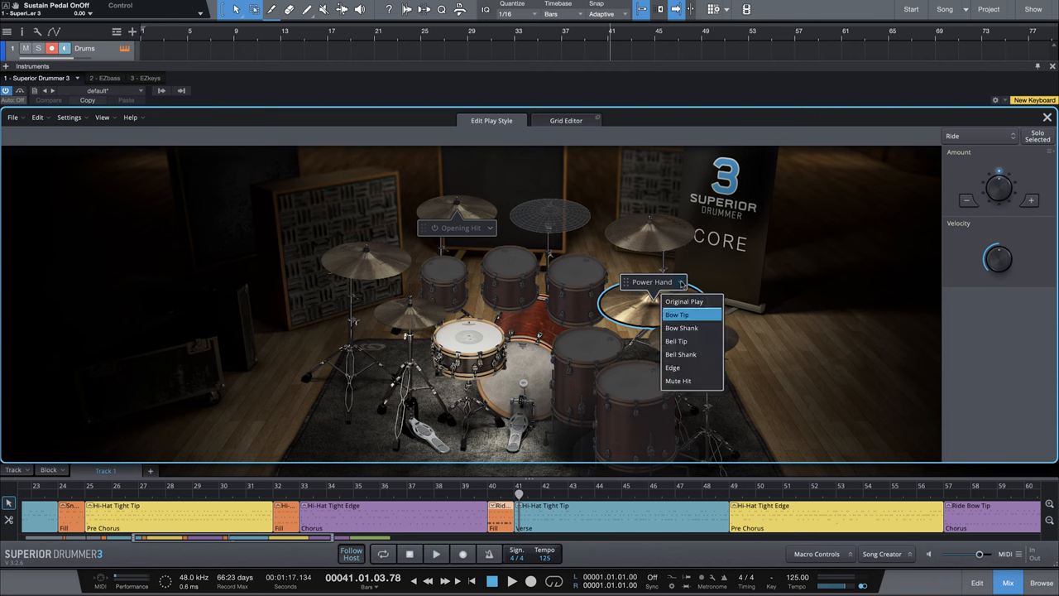
mouse_move(696, 360)
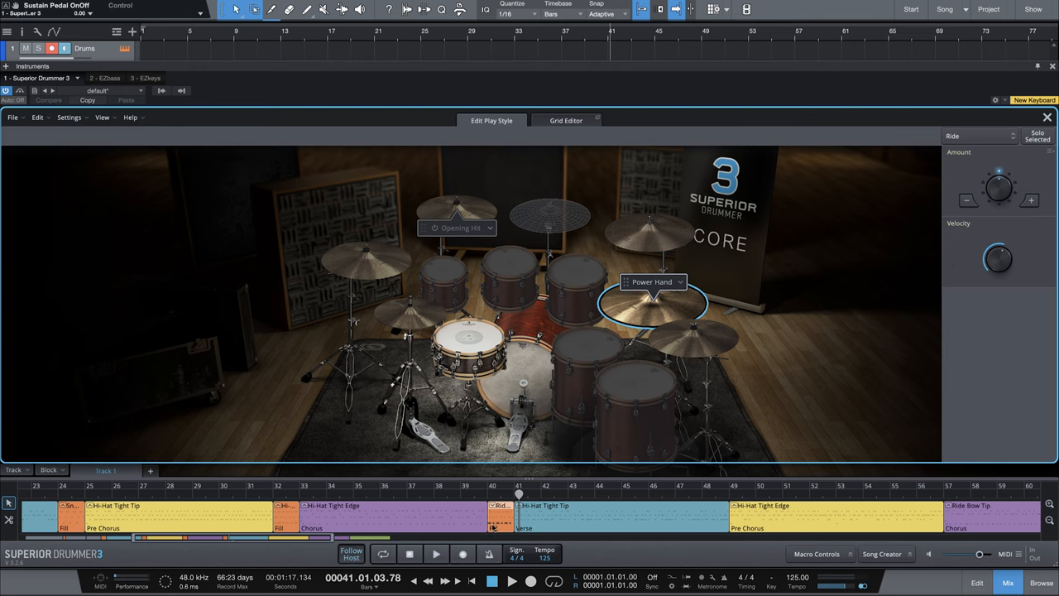
mouse_move(496, 524)
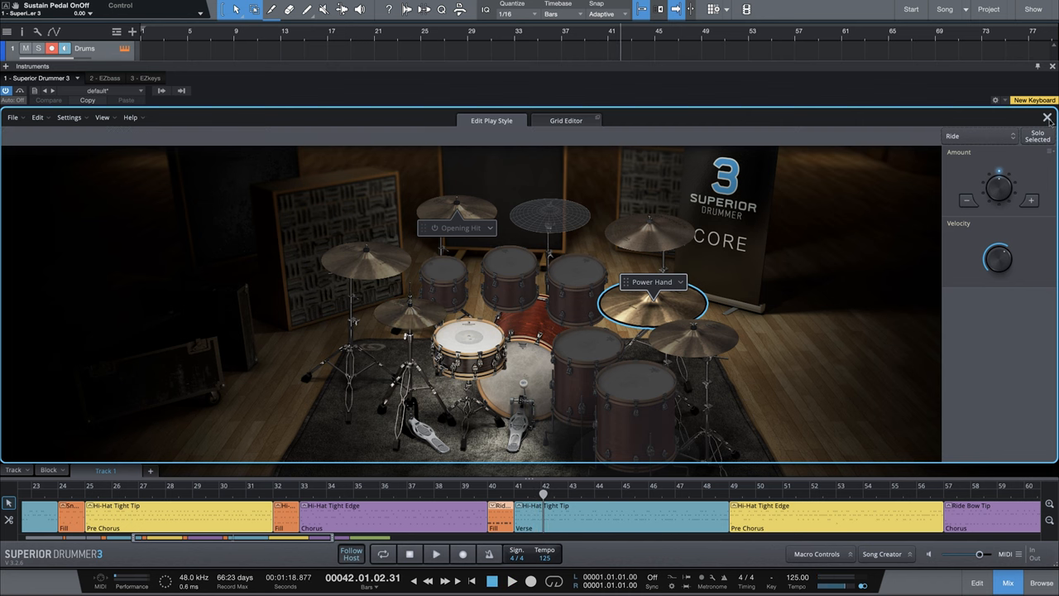
Leave play style editing and return to the Grooves browser
click(432, 116)
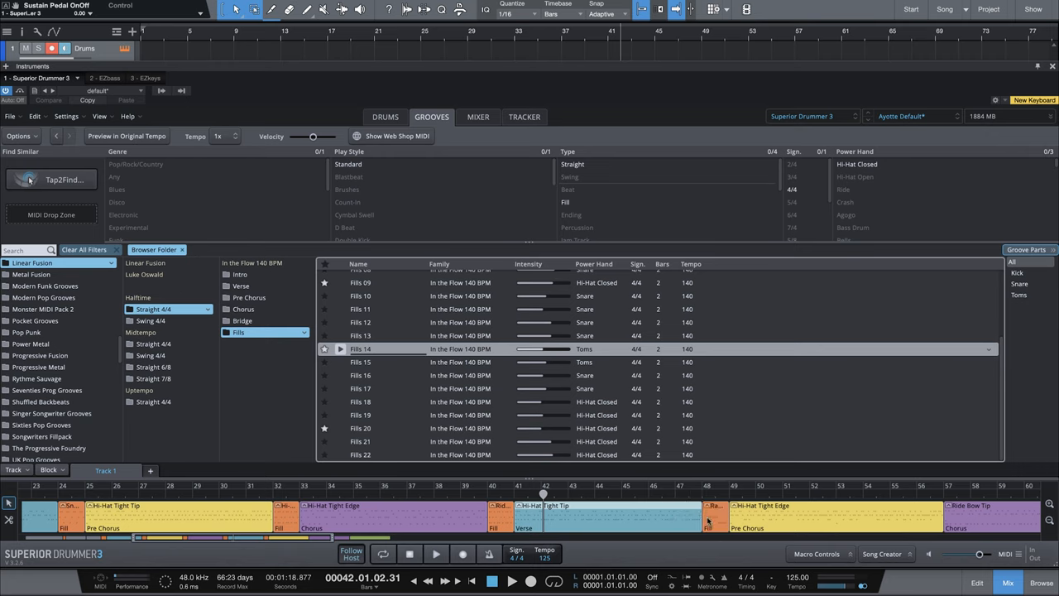
mouse_move(690, 517)
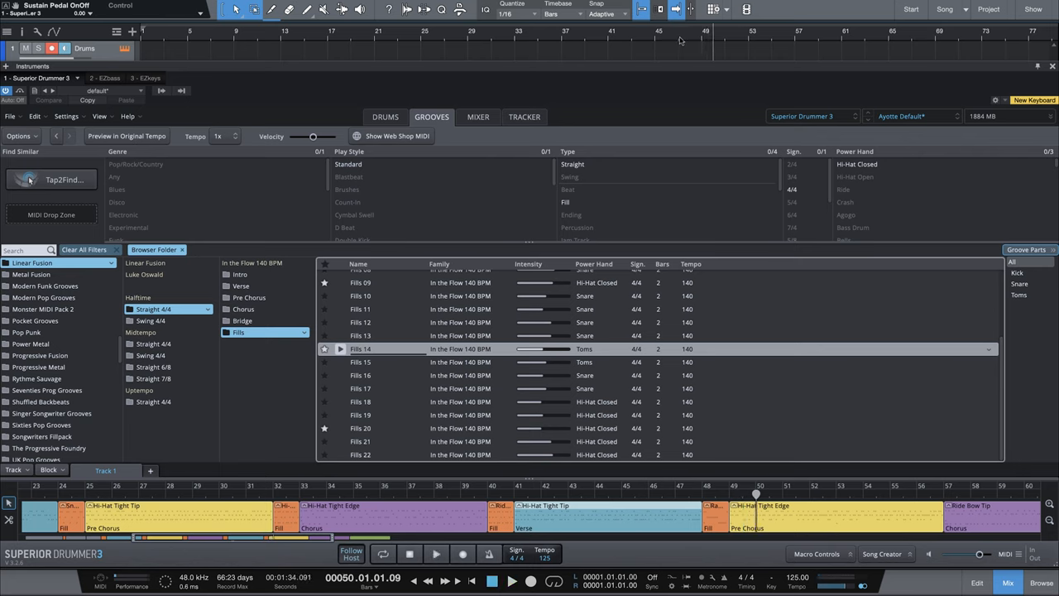
mouse_move(923, 499)
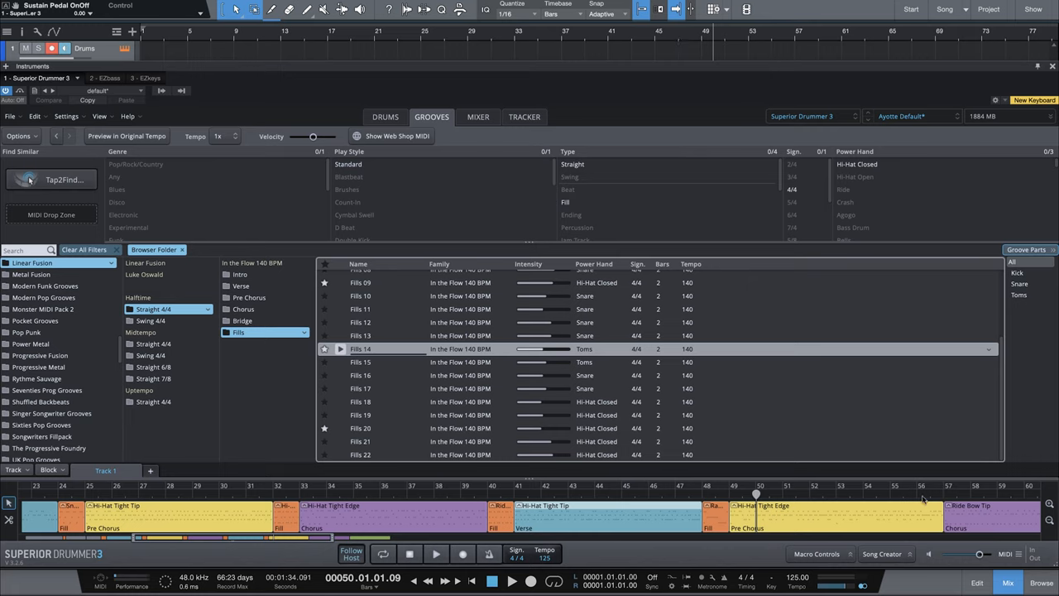
mouse_move(926, 501)
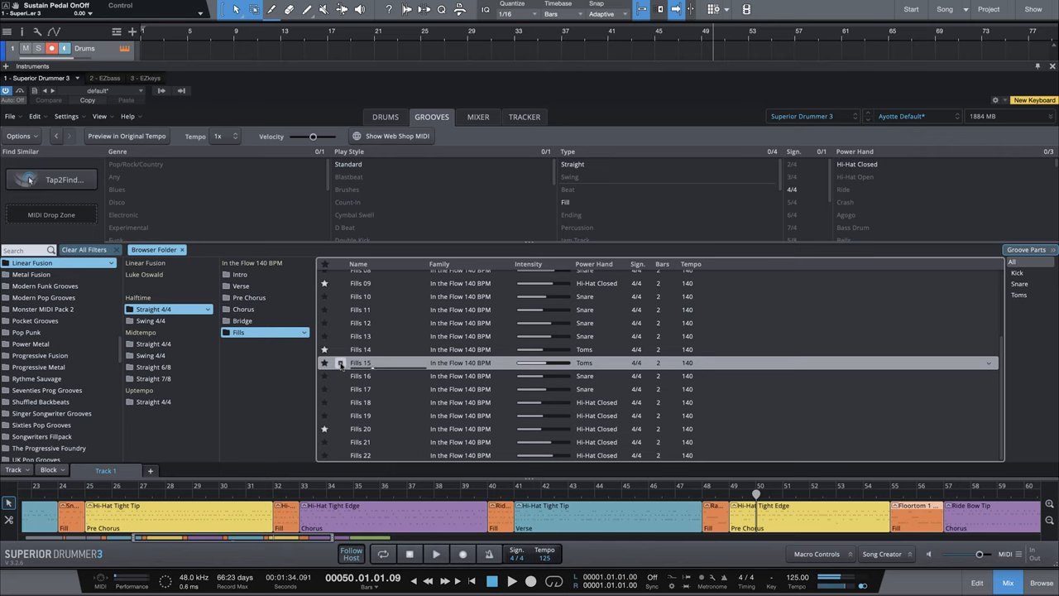
mouse_move(939, 511)
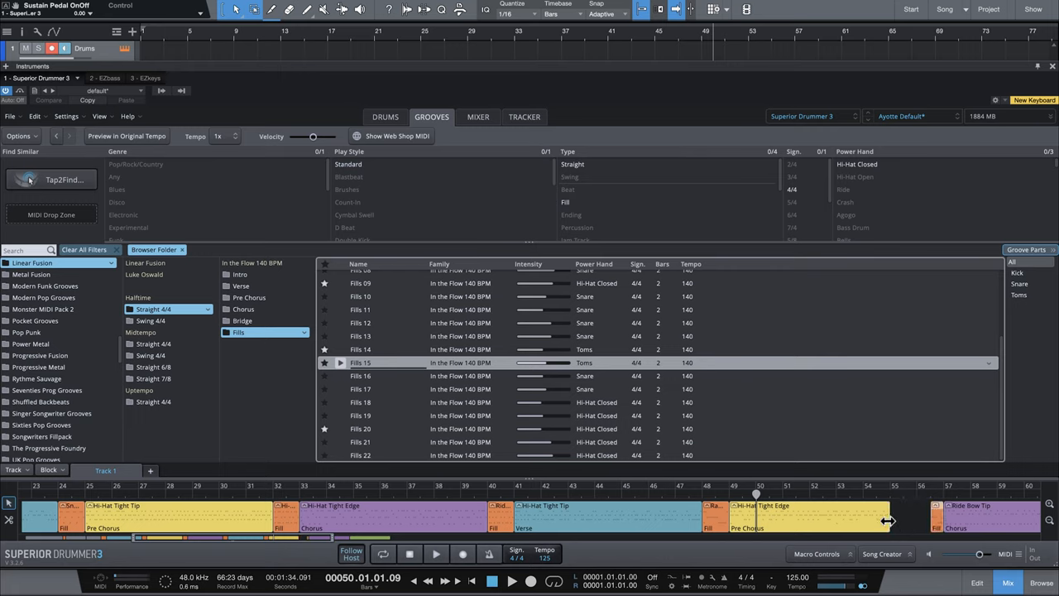
mouse_move(857, 525)
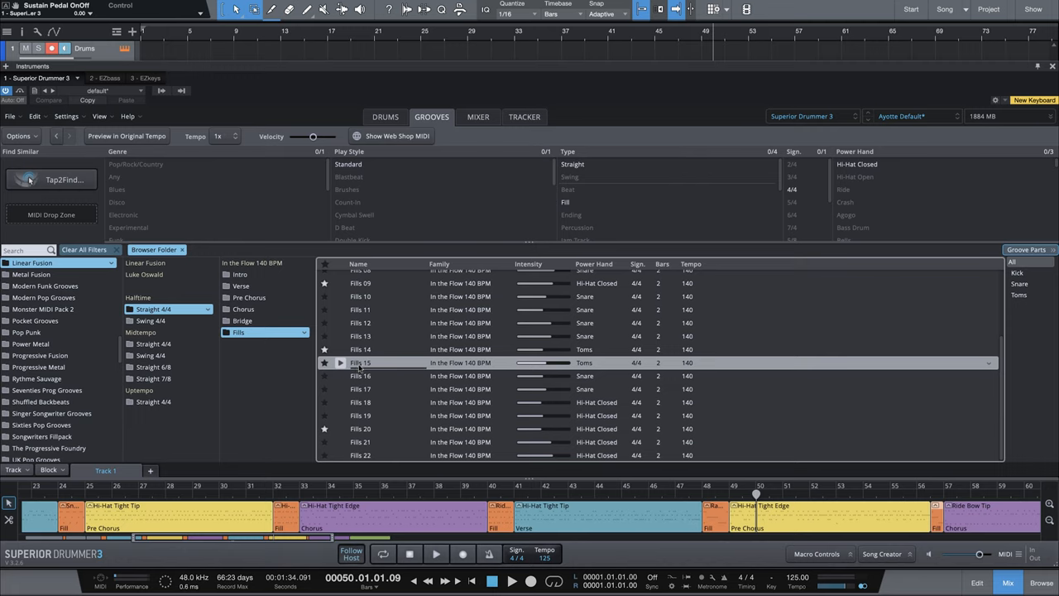
mouse_move(765, 119)
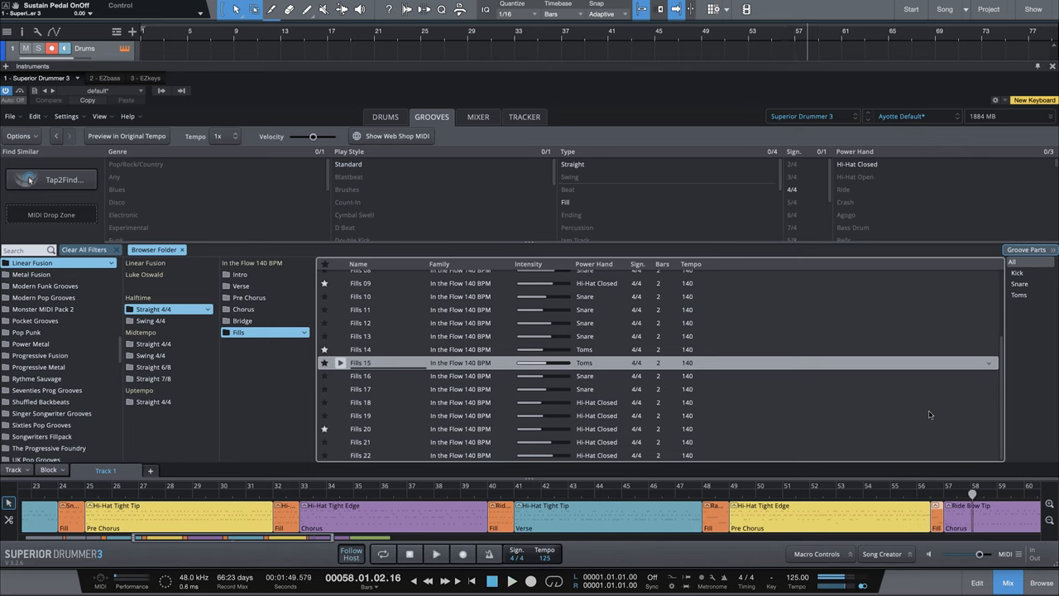
mouse_move(806, 362)
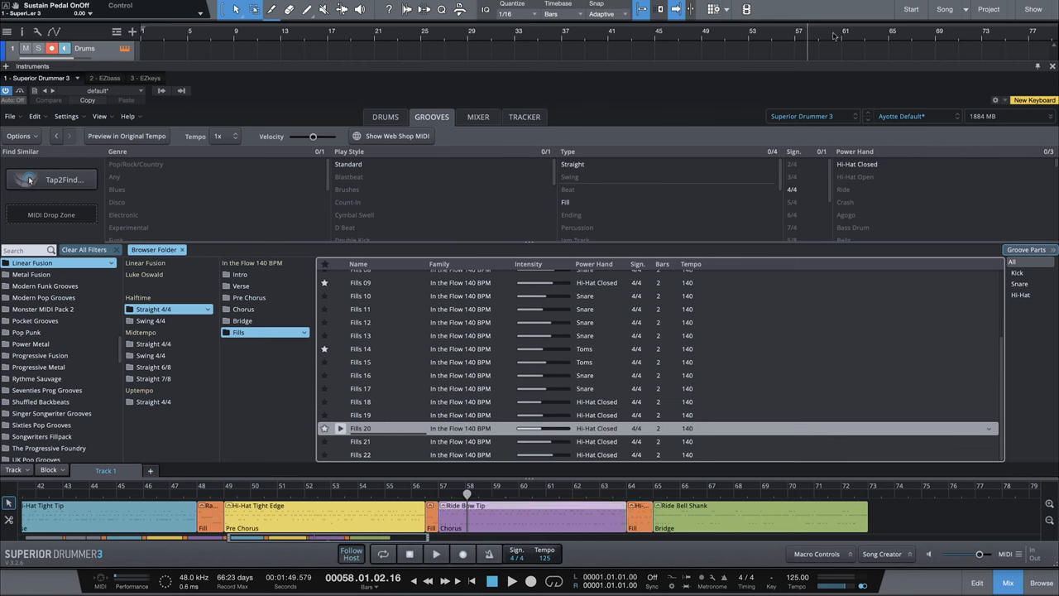
Add Fills 20 before the Bridge and set the ride's velocity adjustment to 0
click(436, 578)
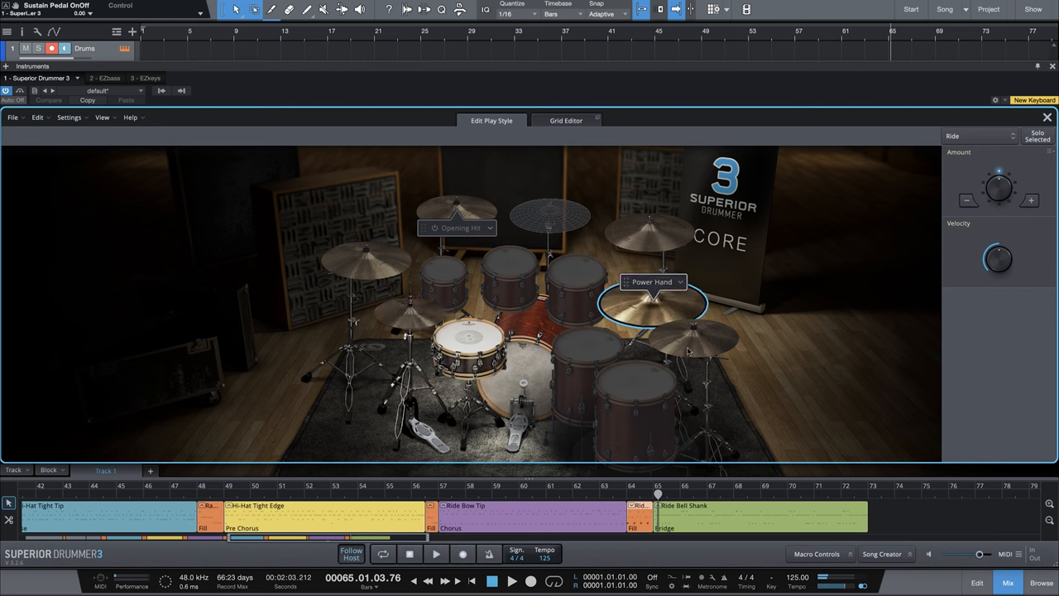
click(654, 281)
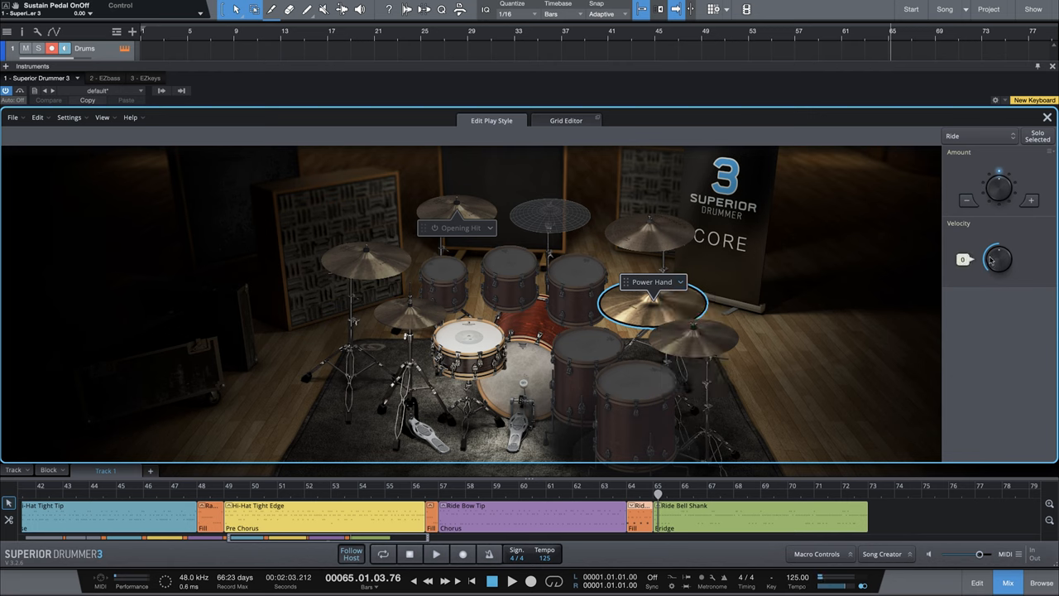
drag(997, 258, 997, 240)
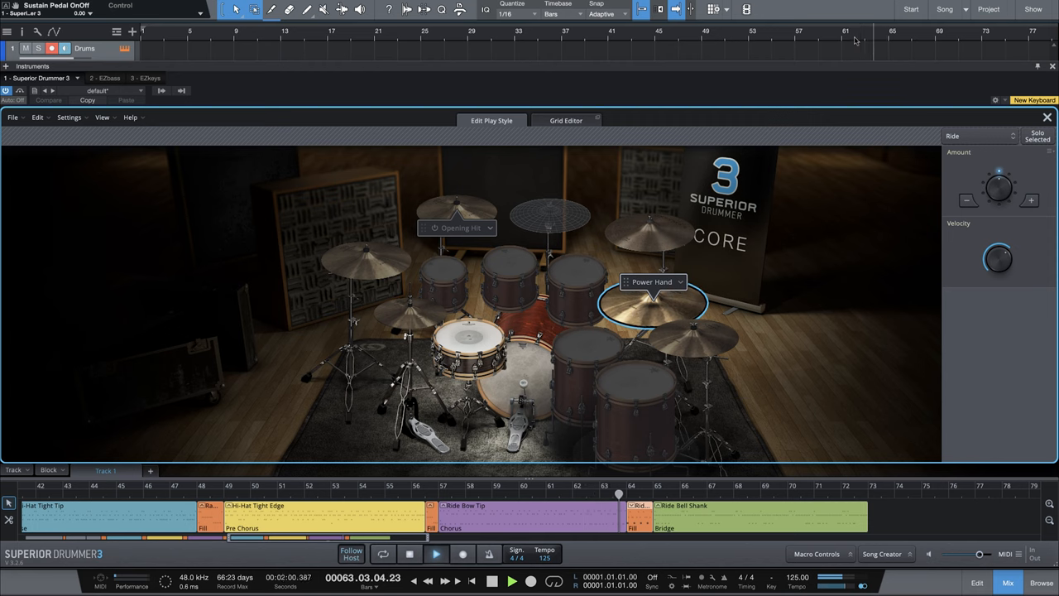
click(512, 580)
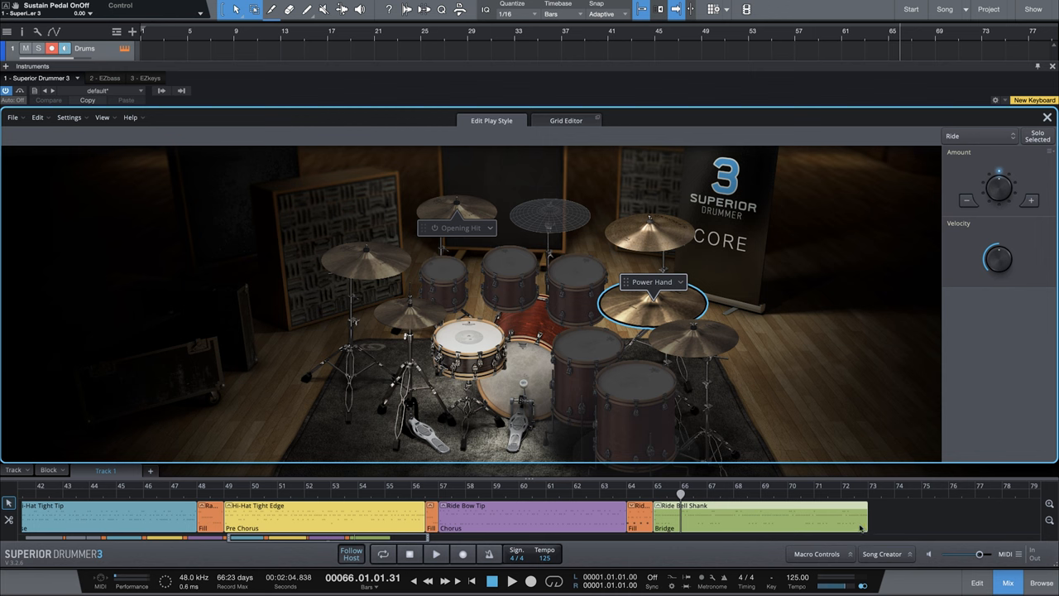
click(566, 120)
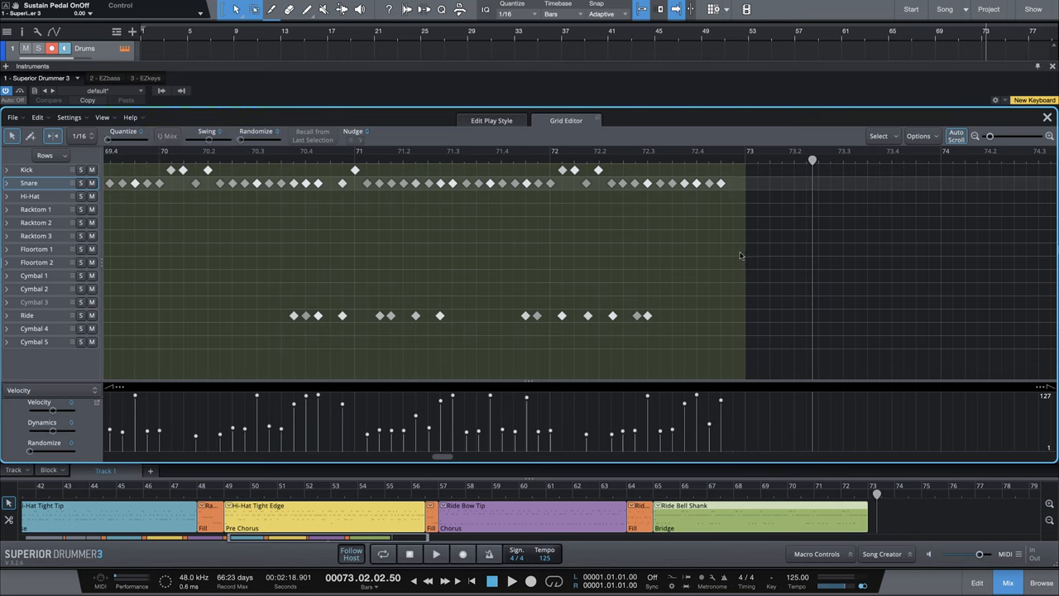
mouse_move(740, 252)
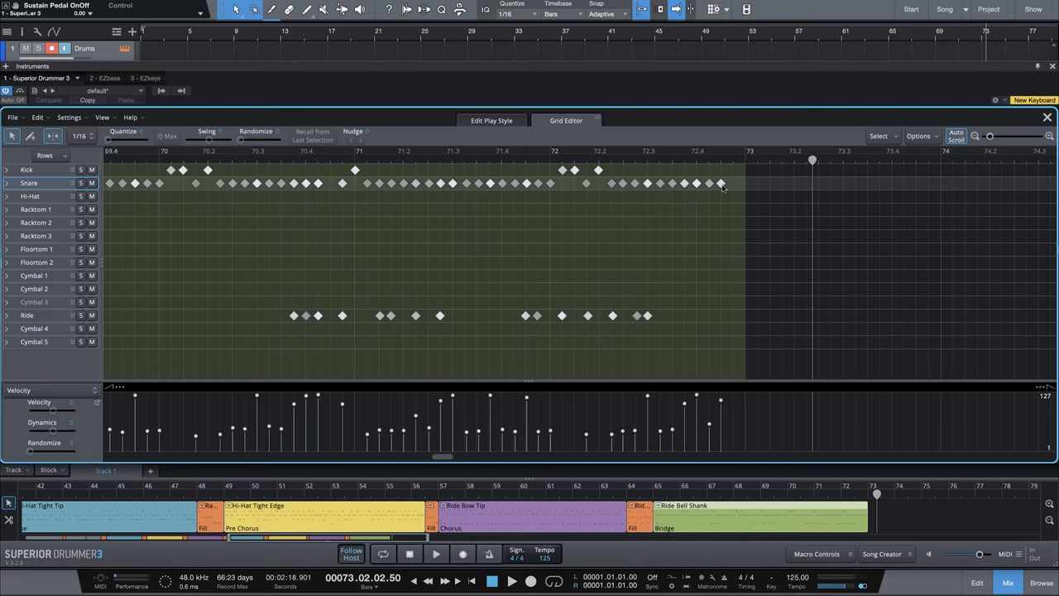
Select the last snare hit of the closing roll in the Grid Editor
click(721, 183)
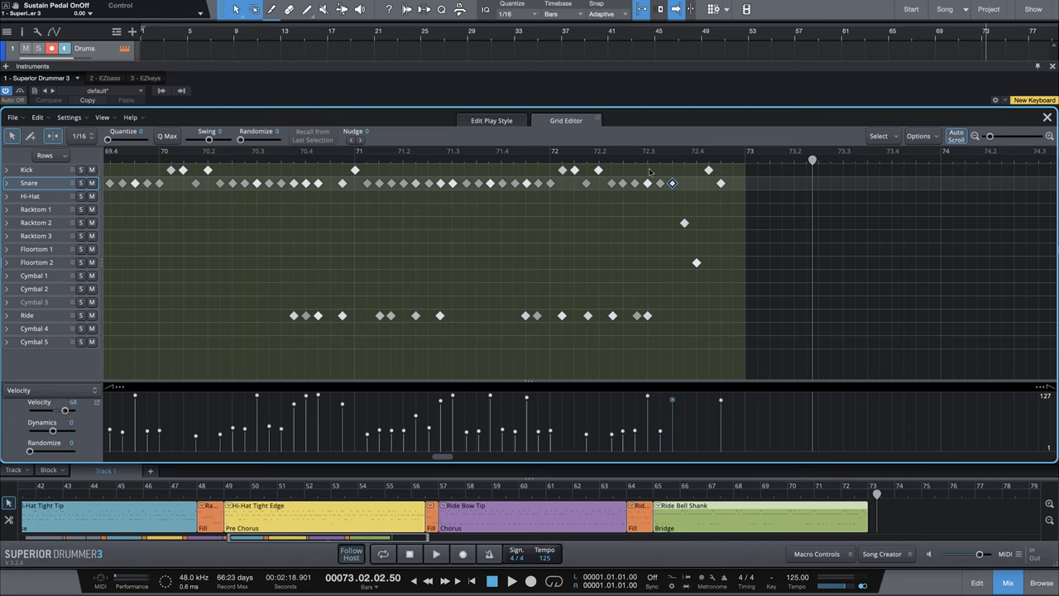
mouse_move(721, 189)
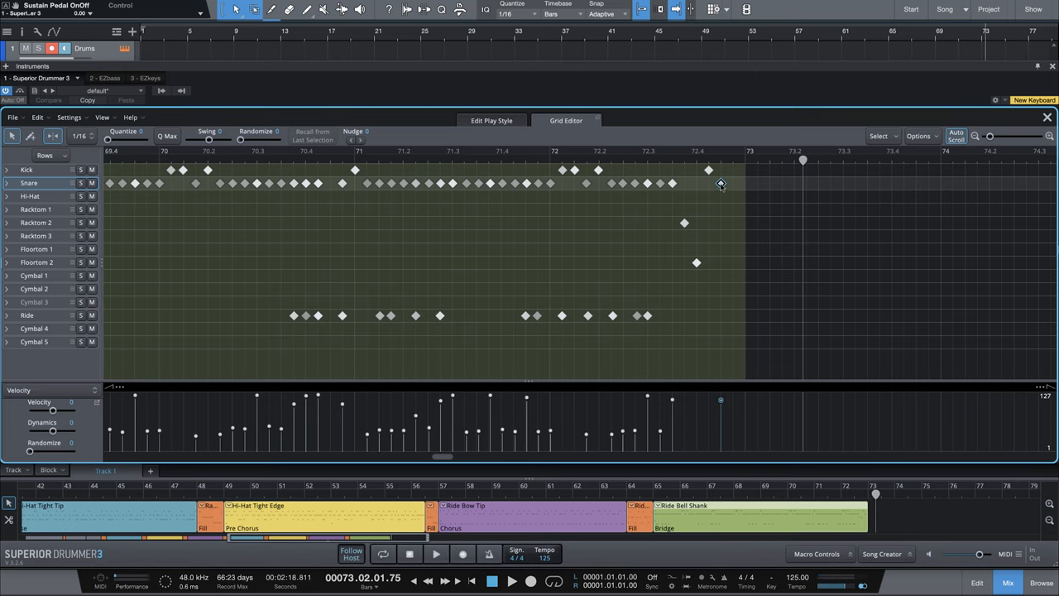
Select the last snare note and switch to the Draw tool
click(720, 183)
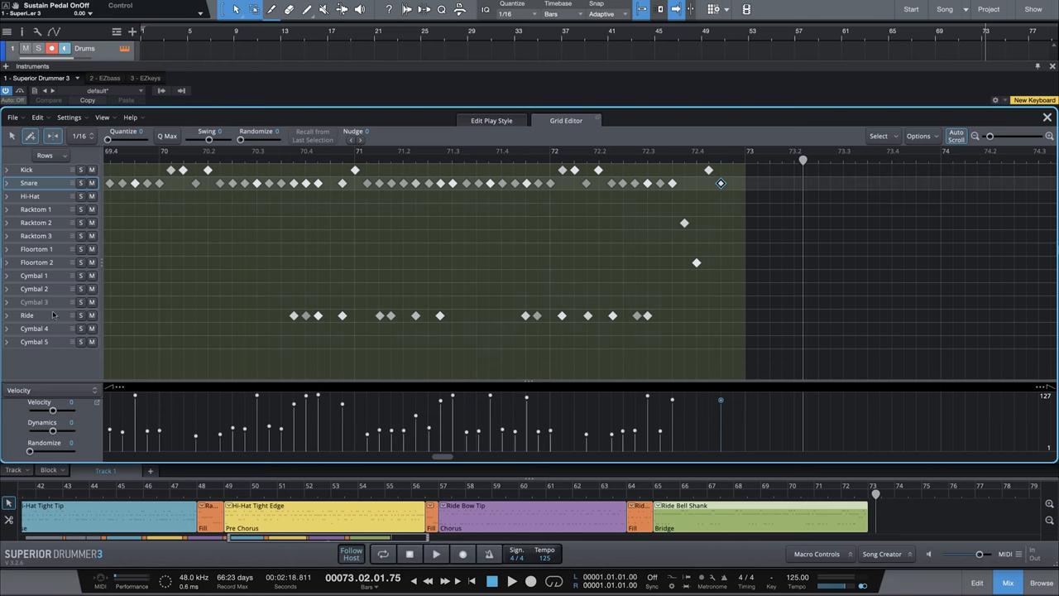
Expand the Hi-Hat row and scroll down to the Open Tip 4 articulation
click(7, 196)
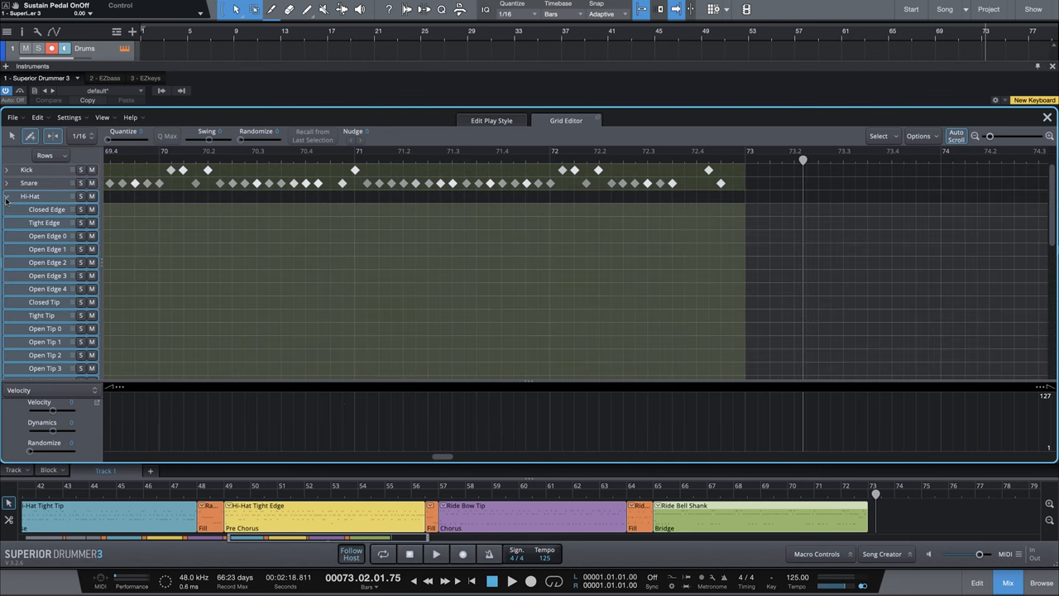
mouse_move(742, 276)
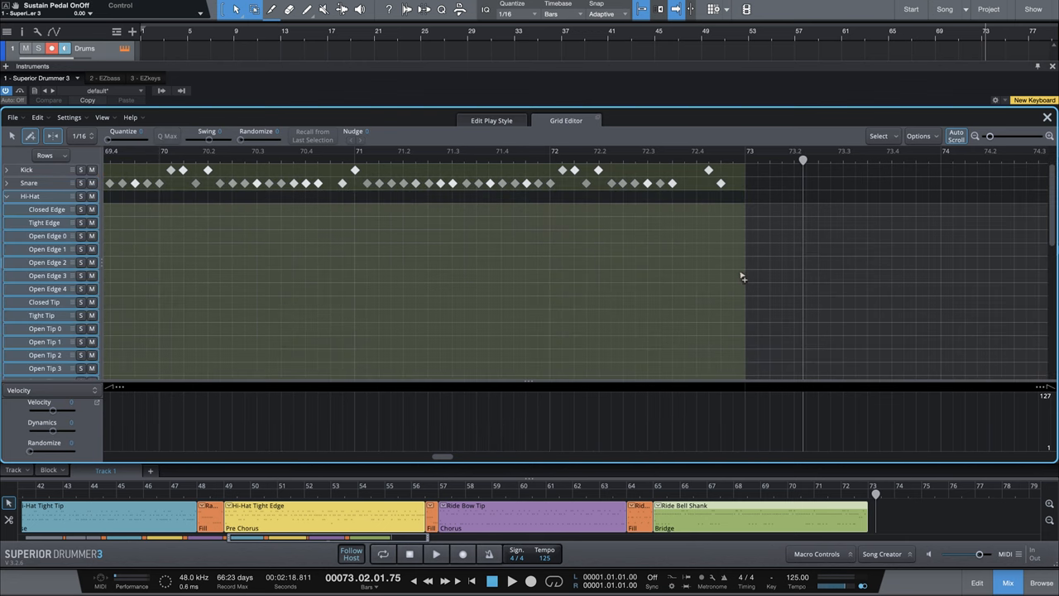
scroll(down, 3)
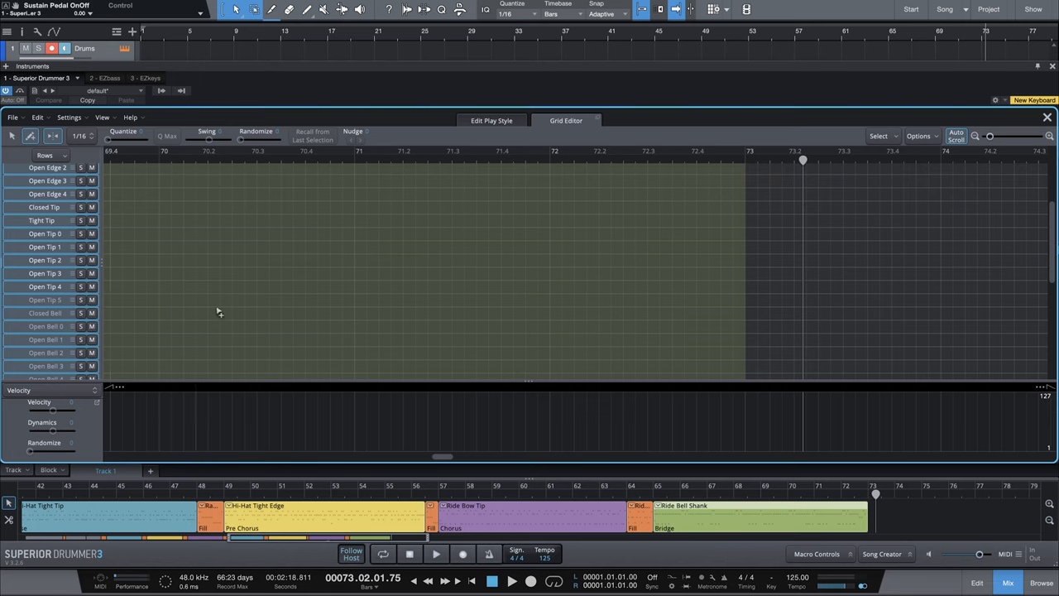
mouse_move(721, 279)
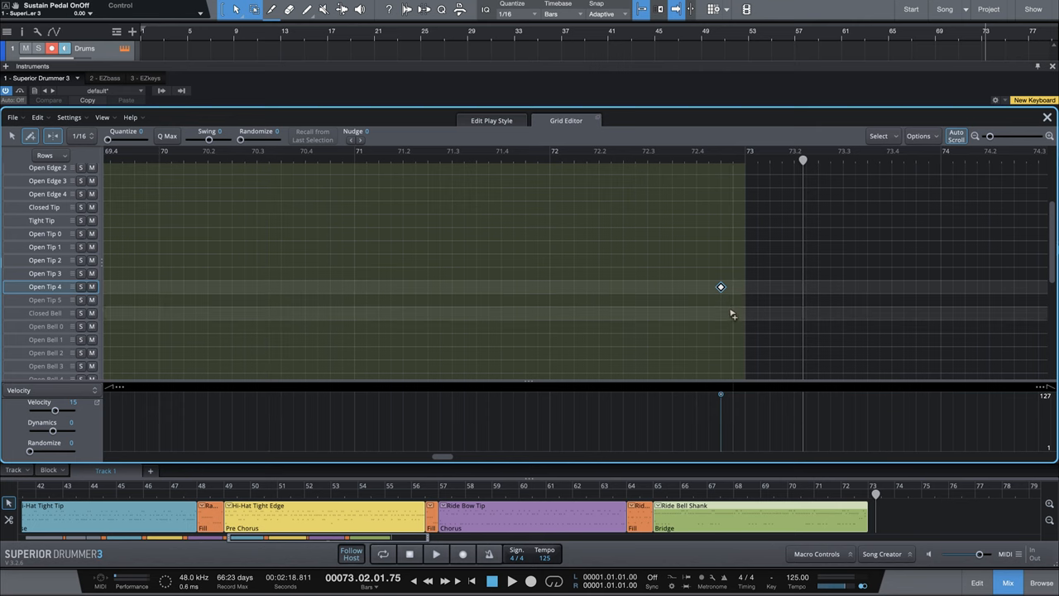
scroll(down, 3)
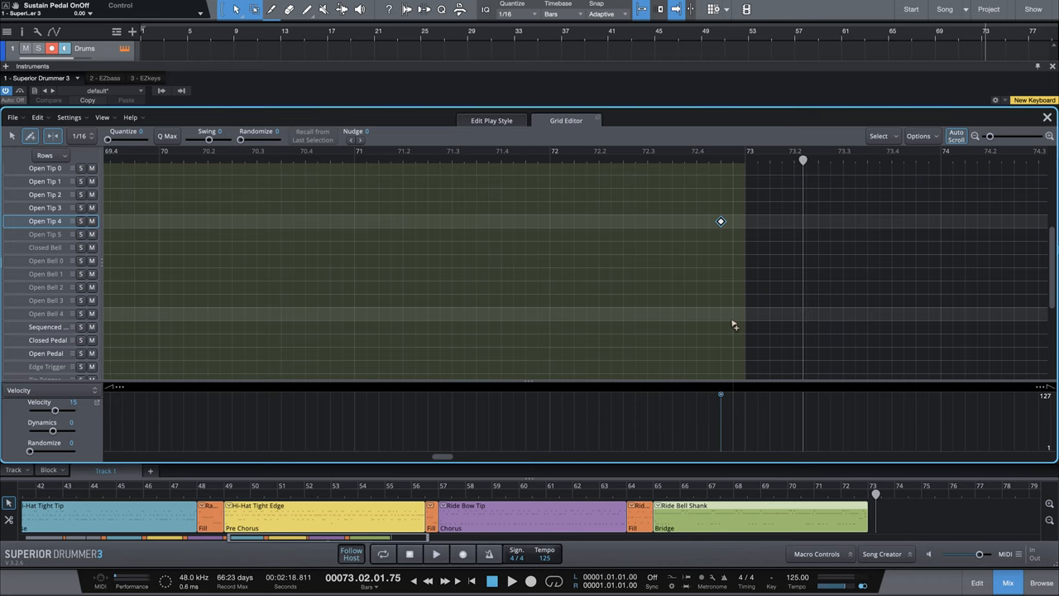
mouse_move(732, 349)
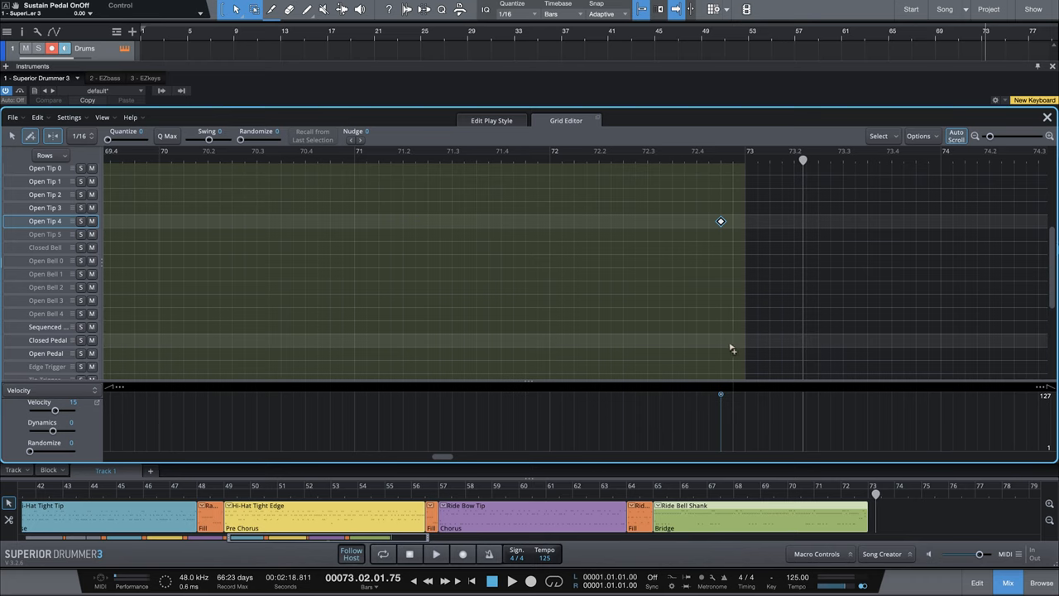
mouse_move(979, 35)
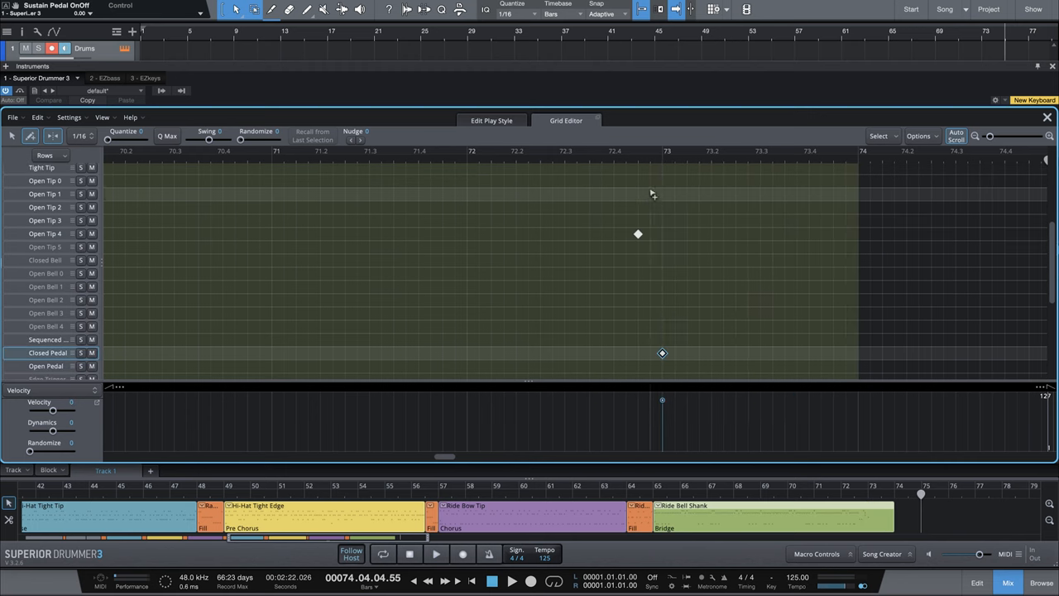
mouse_move(977, 40)
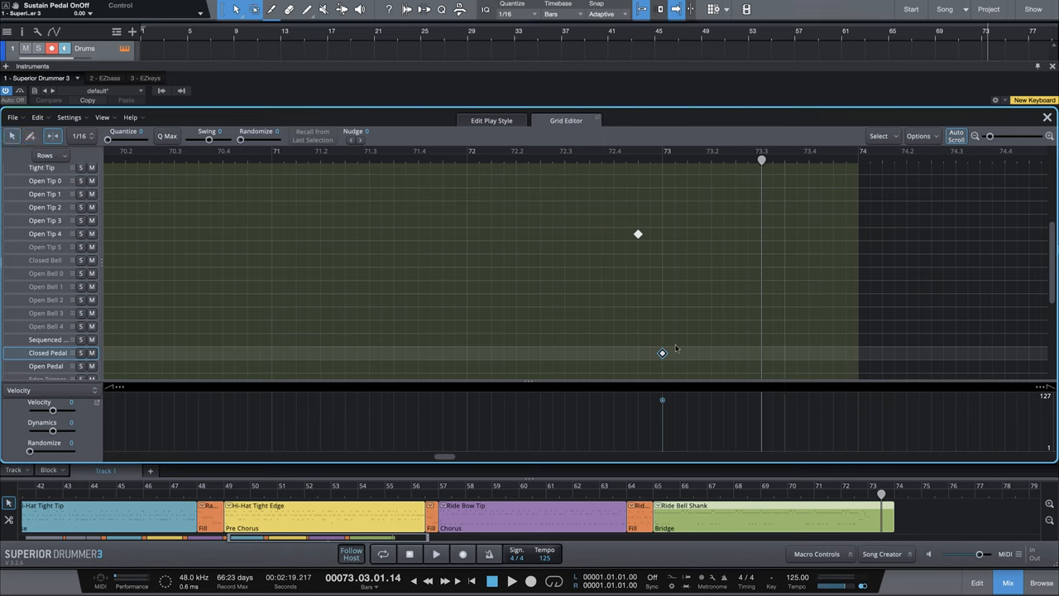
Shift the Closed Pedal hi-hat note just before bar 73, checking by playback
drag(662, 353, 651, 353)
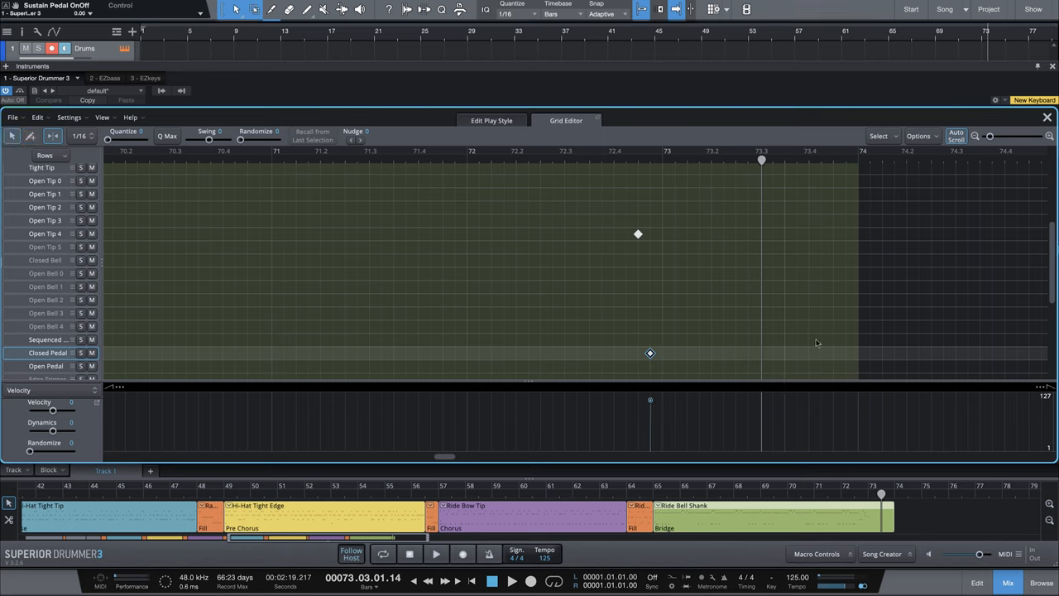
drag(650, 354, 662, 353)
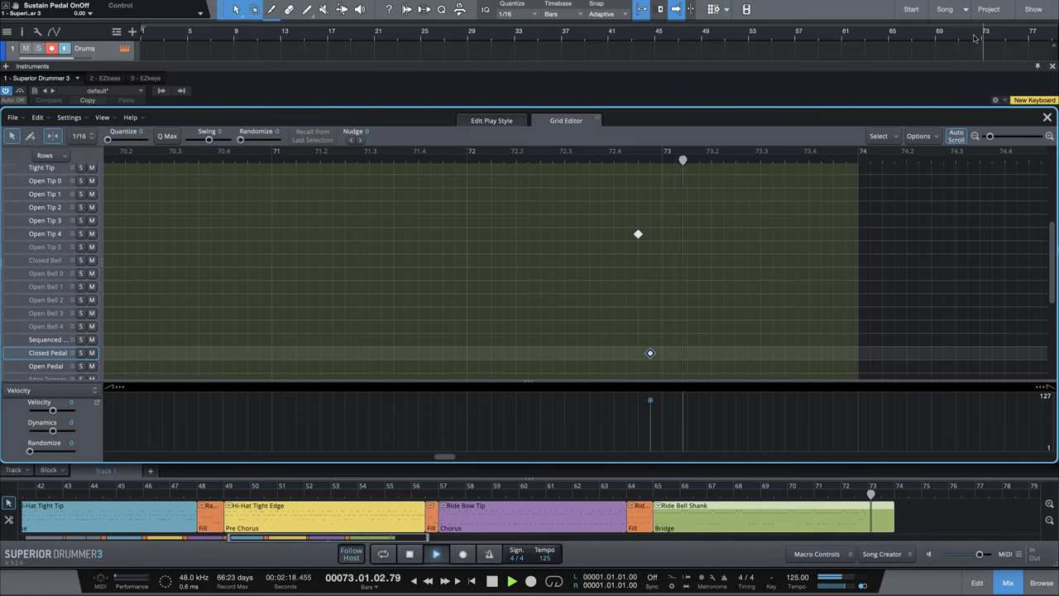
click(410, 555)
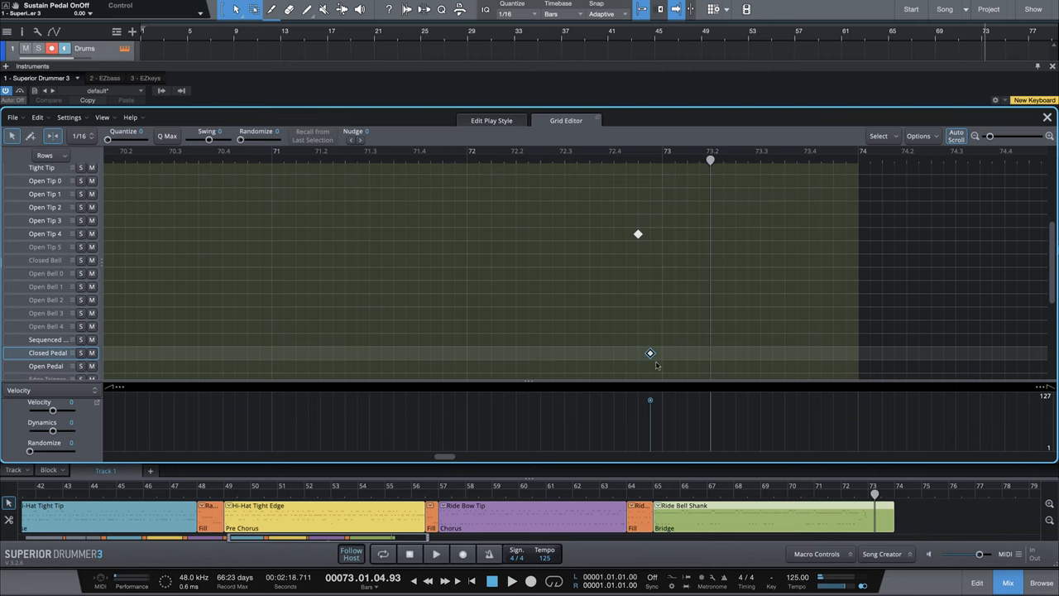
mouse_move(651, 354)
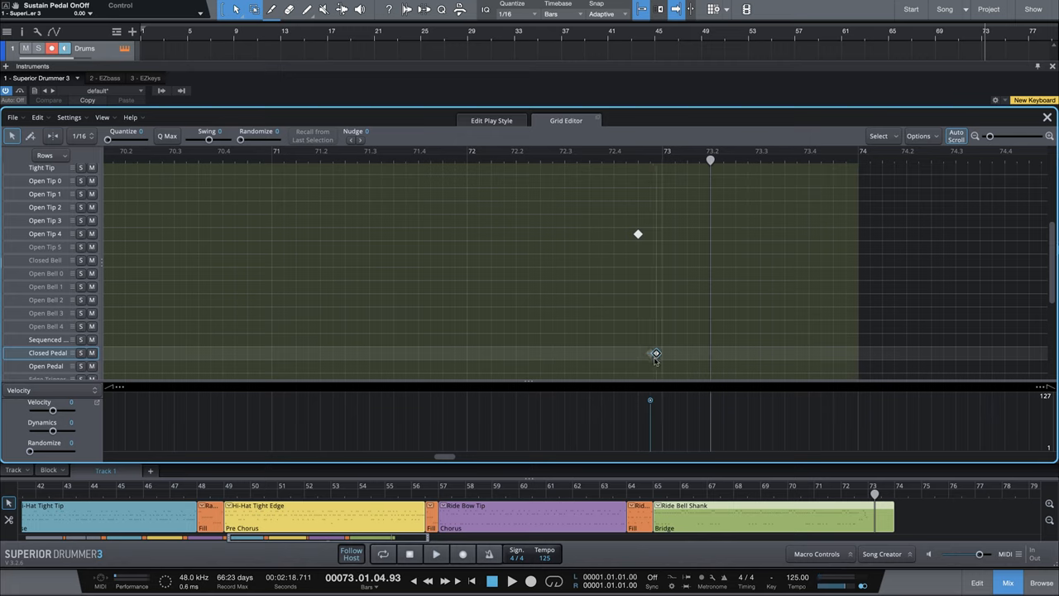
click(656, 354)
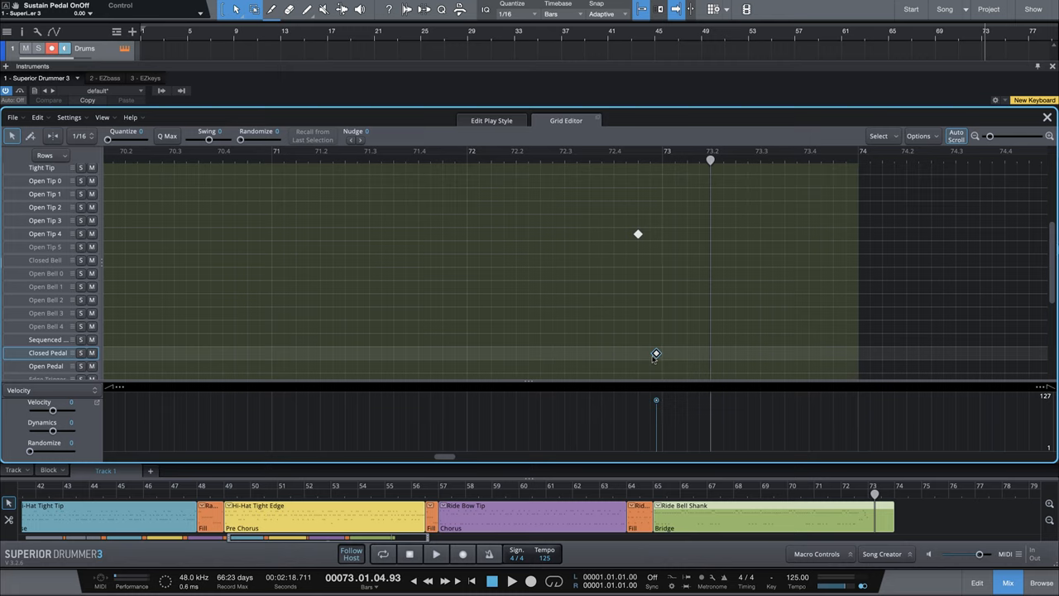
mouse_move(662, 362)
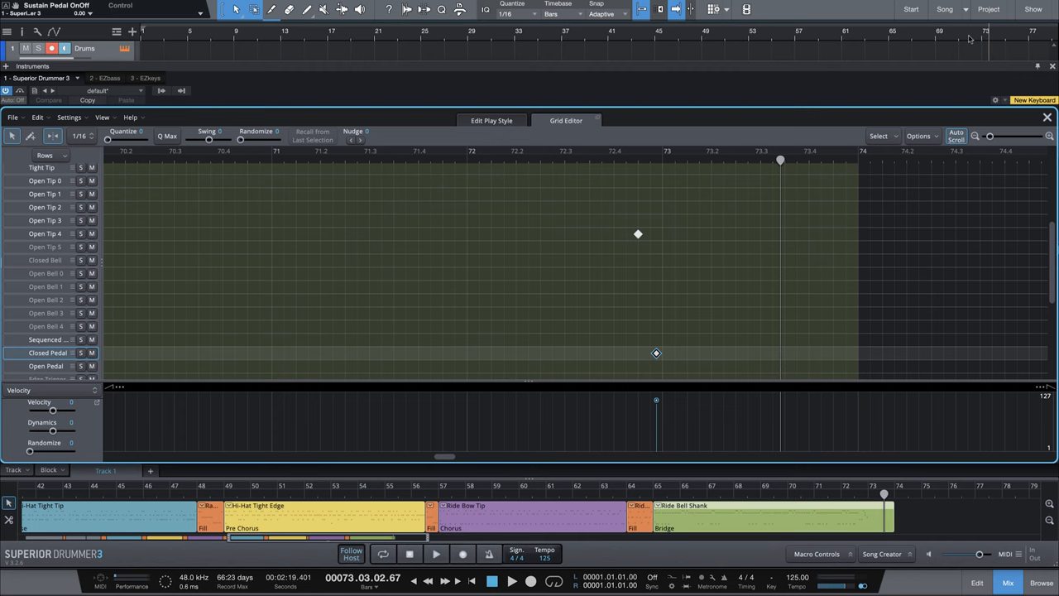
mouse_move(620, 287)
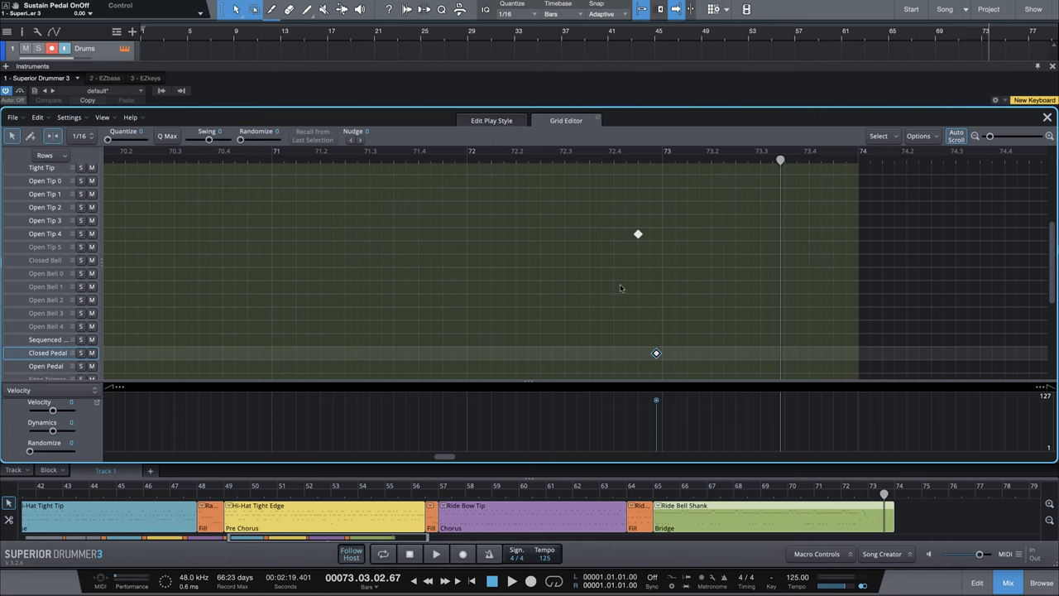